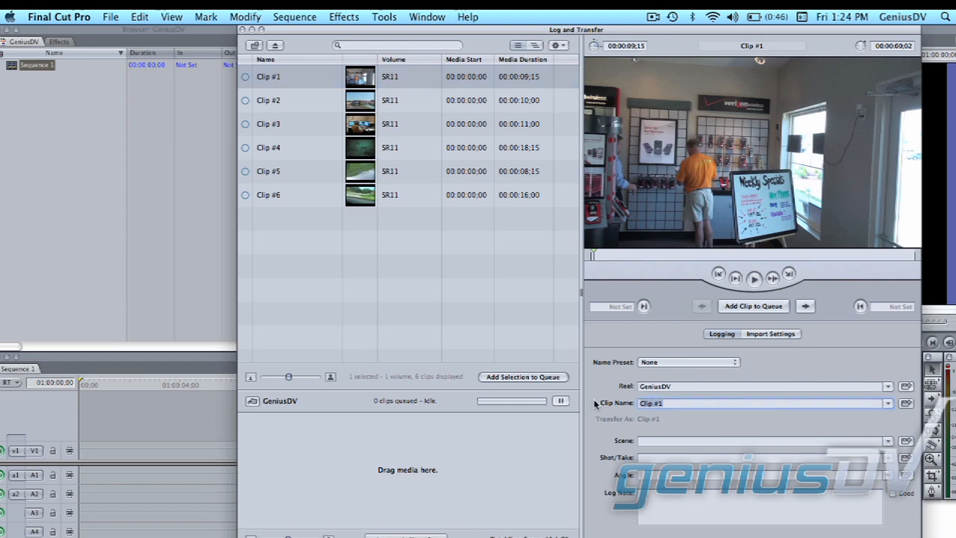
Enter 'individual name' as Clip #1's clip name in the Logging pane
type("individ")
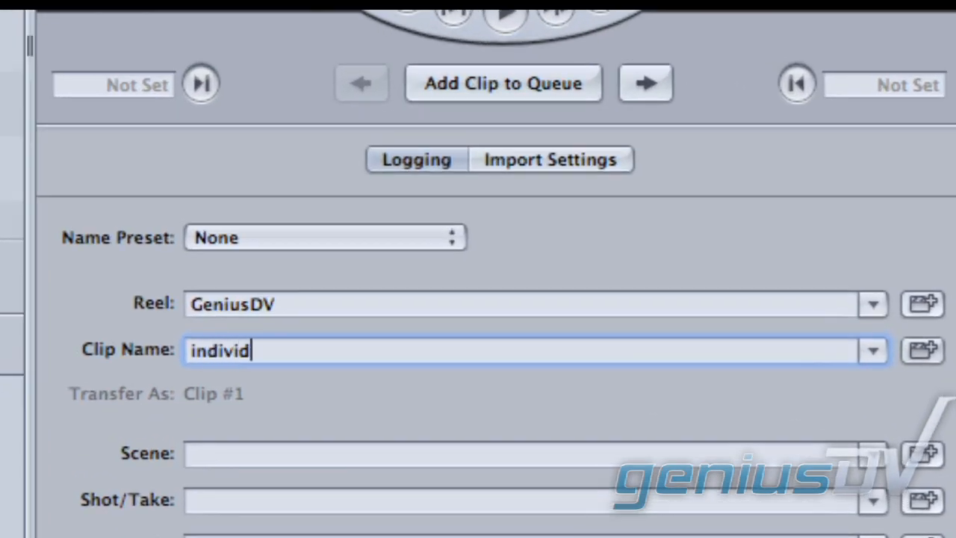
type("ual name")
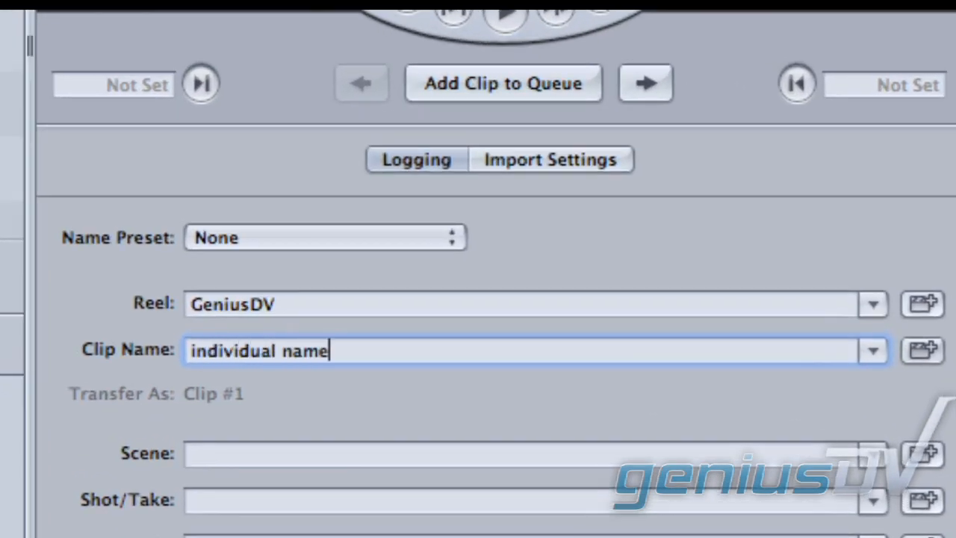
mouse_move(312, 259)
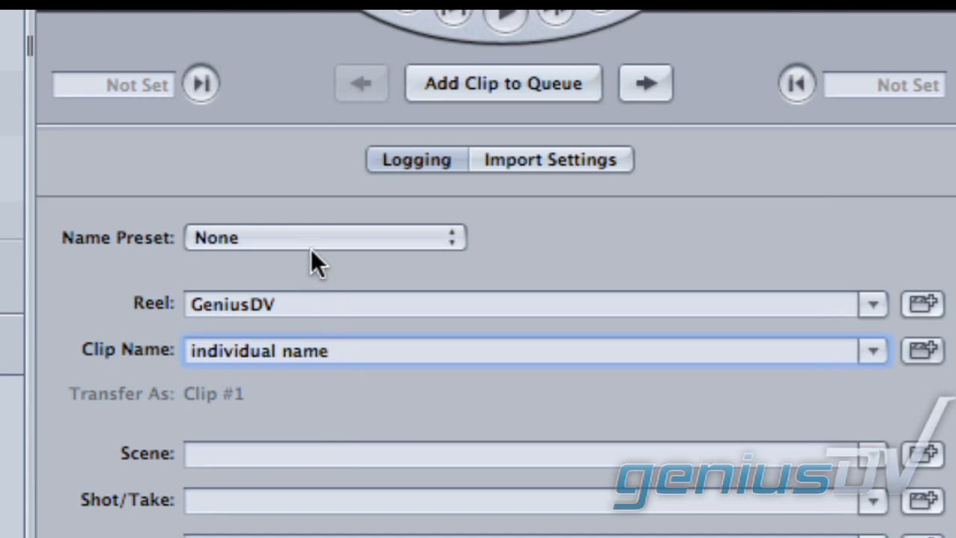
Choose the Custom Name with Counter preset so clips transfer as GeniusDV, then start a new naming preset
left_click(324, 237)
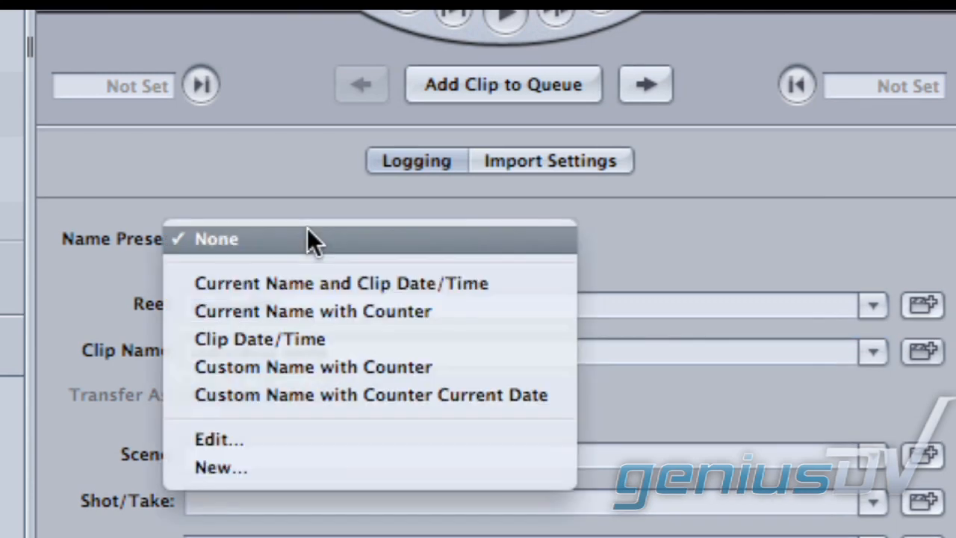
left_click(312, 366)
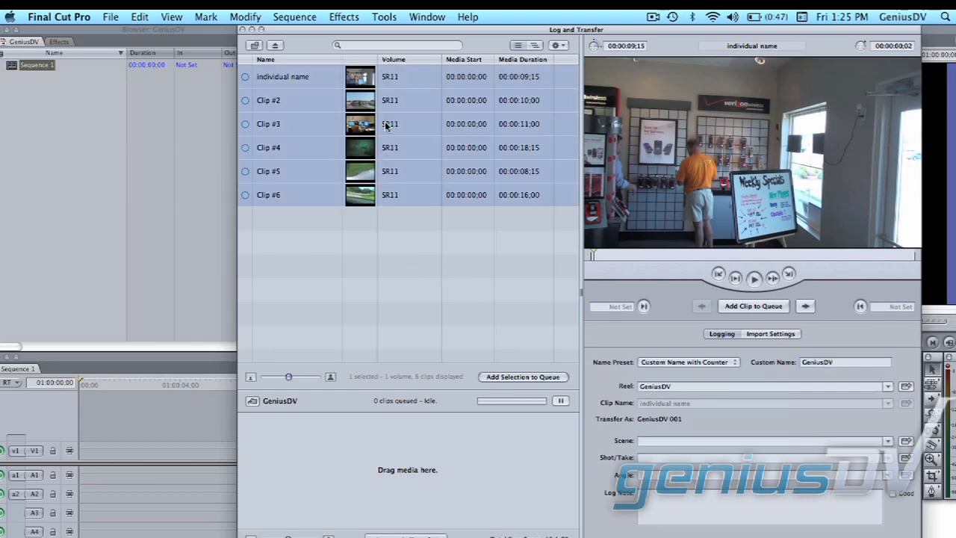
left_click(523, 376)
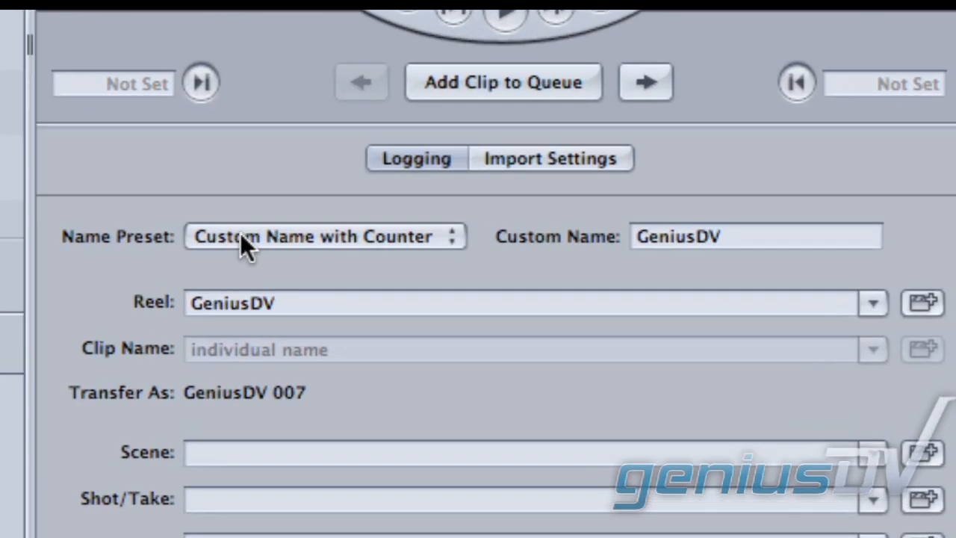
left_click(325, 235)
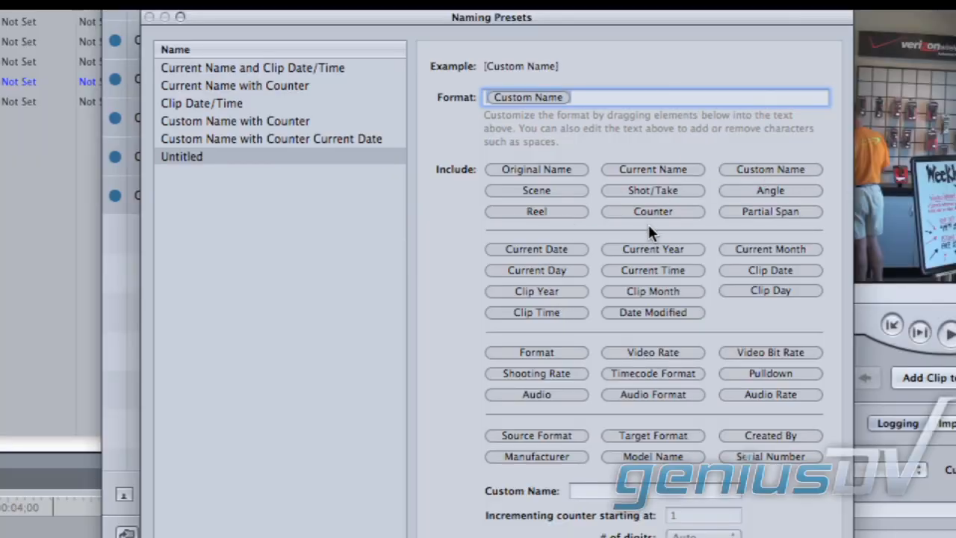